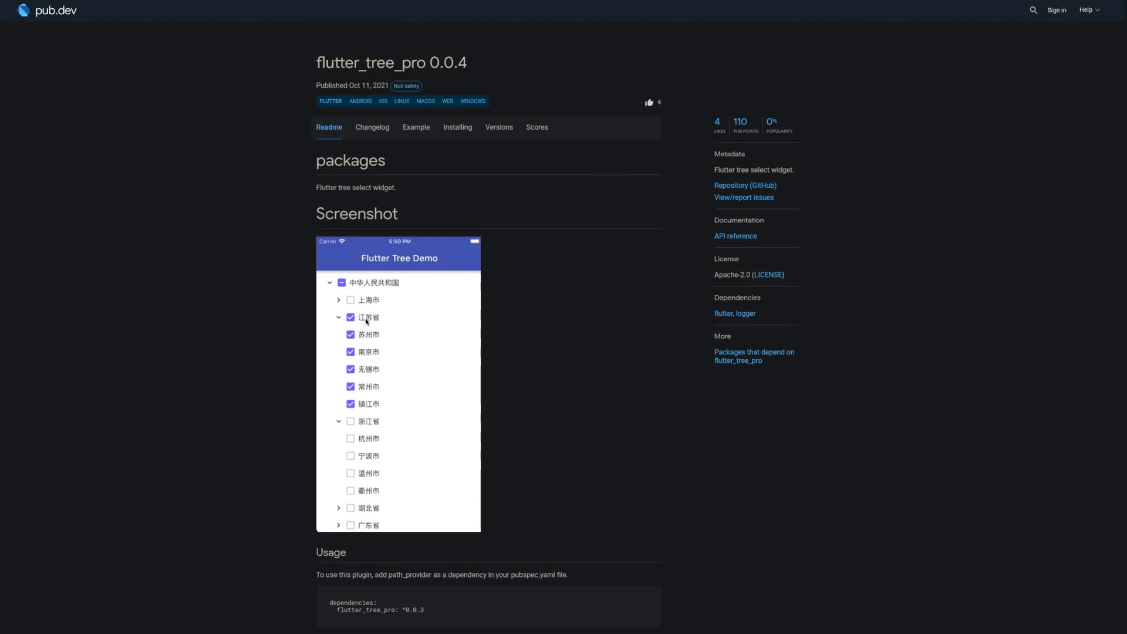
# Step: View the ffmpeg_kit_flutter 4.5.0 readme with its features and supported architectures
pyautogui.click(398, 385)
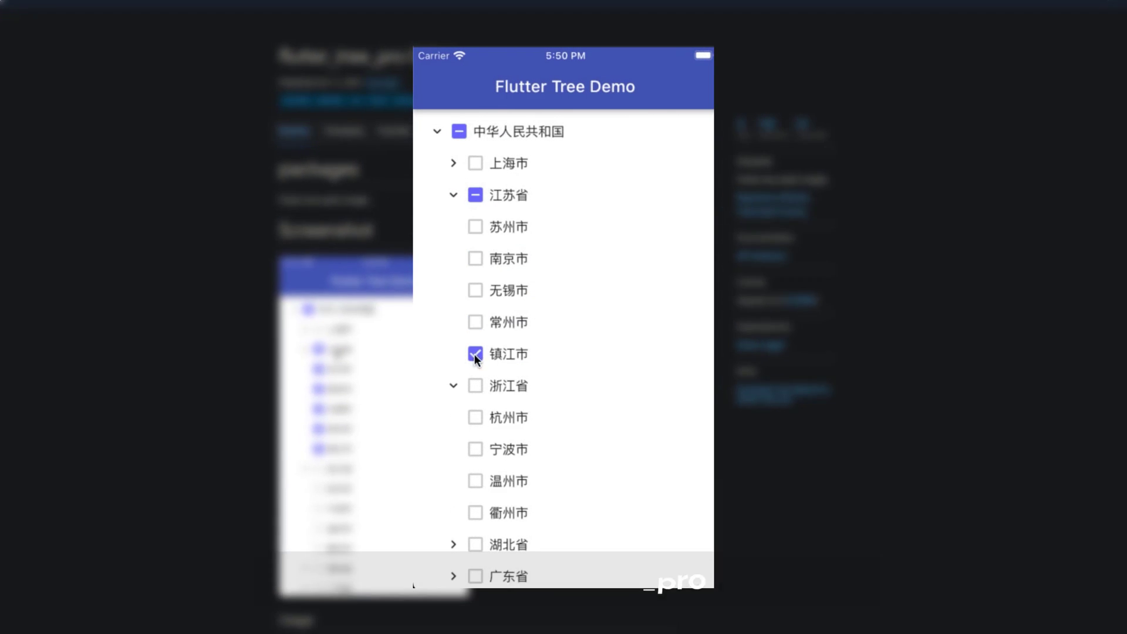
pyautogui.click(475, 162)
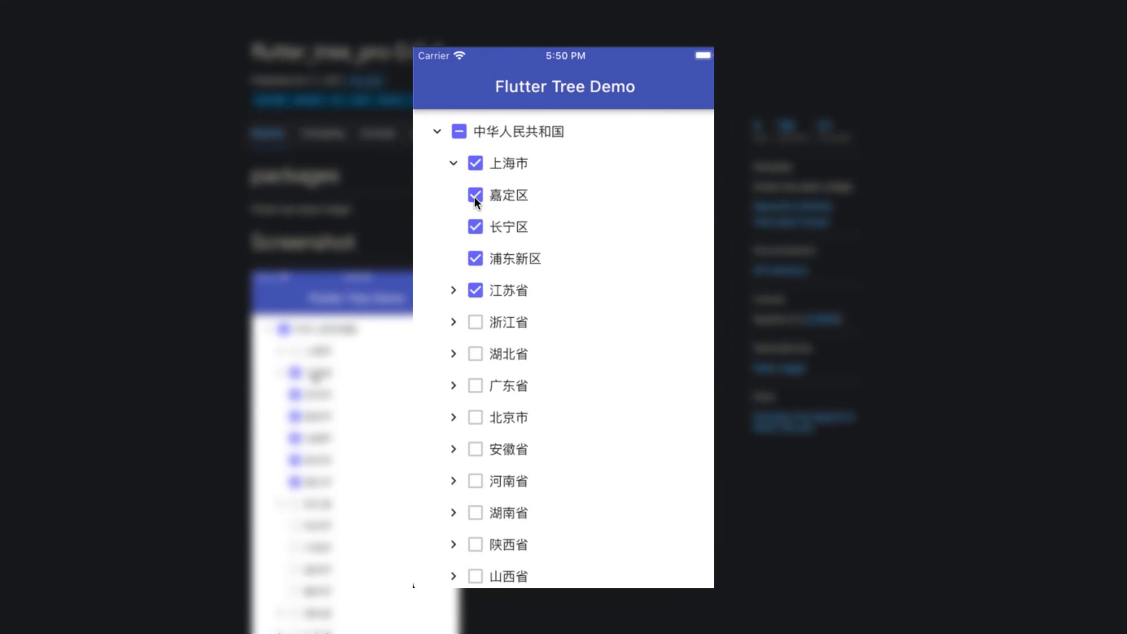
pyautogui.click(453, 290)
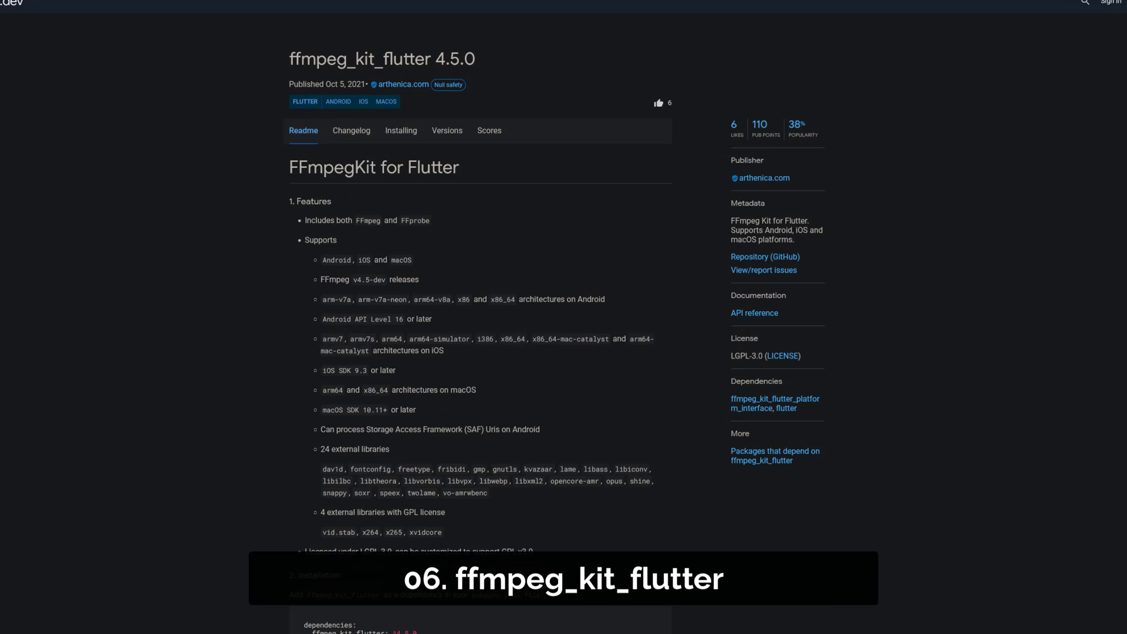
pyautogui.scroll(3)
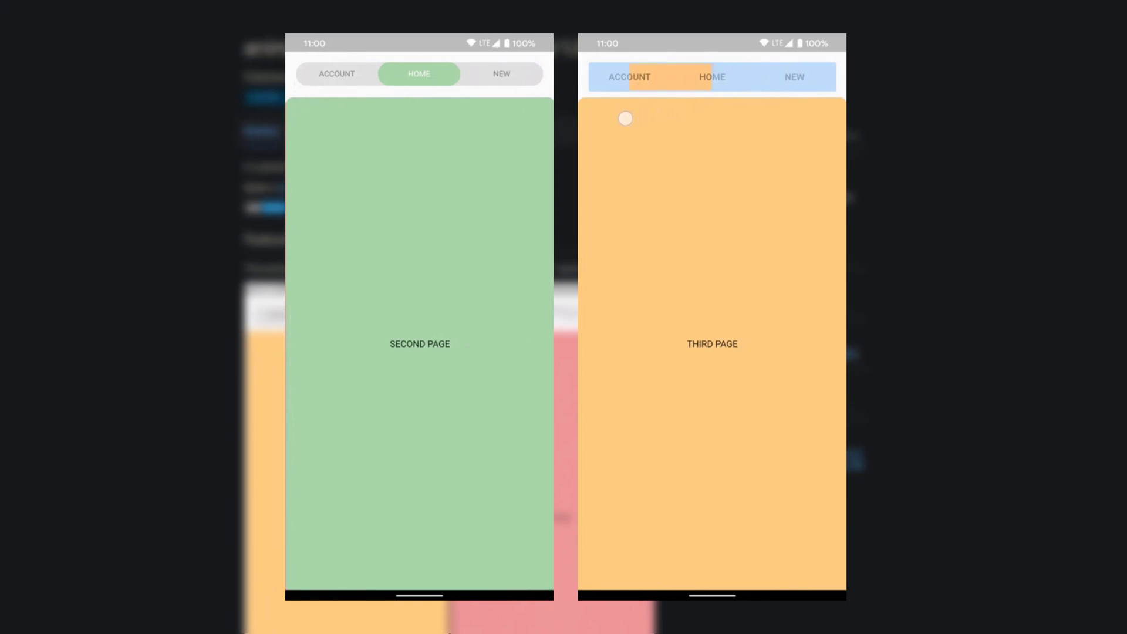
# Step: Move to the next package showing the ACCOUNT/HOME/NEW tab bar demo
pyautogui.click(337, 73)
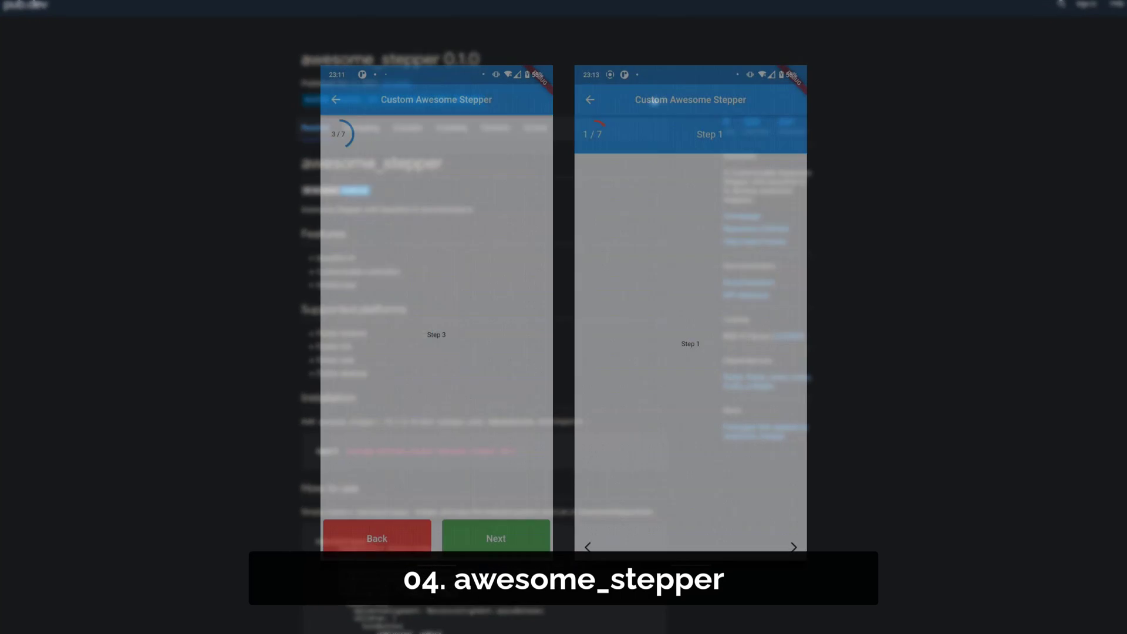
# Step: Browse the awesome_stepper demo screenshots of the Custom Awesome Stepper at different steps
pyautogui.click(794, 547)
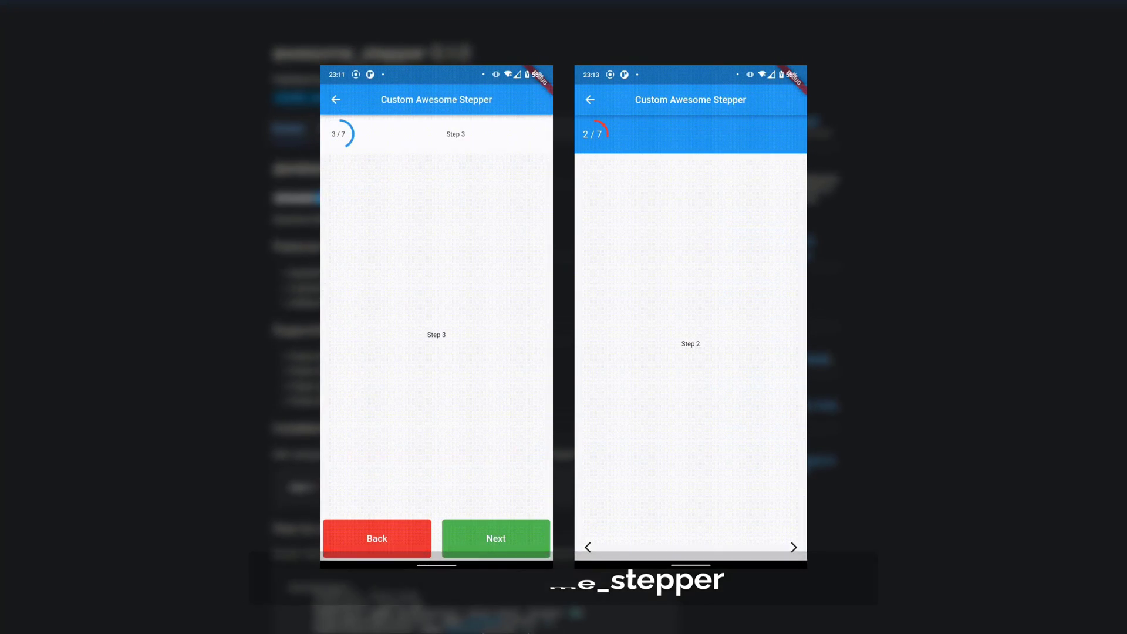
pyautogui.click(495, 539)
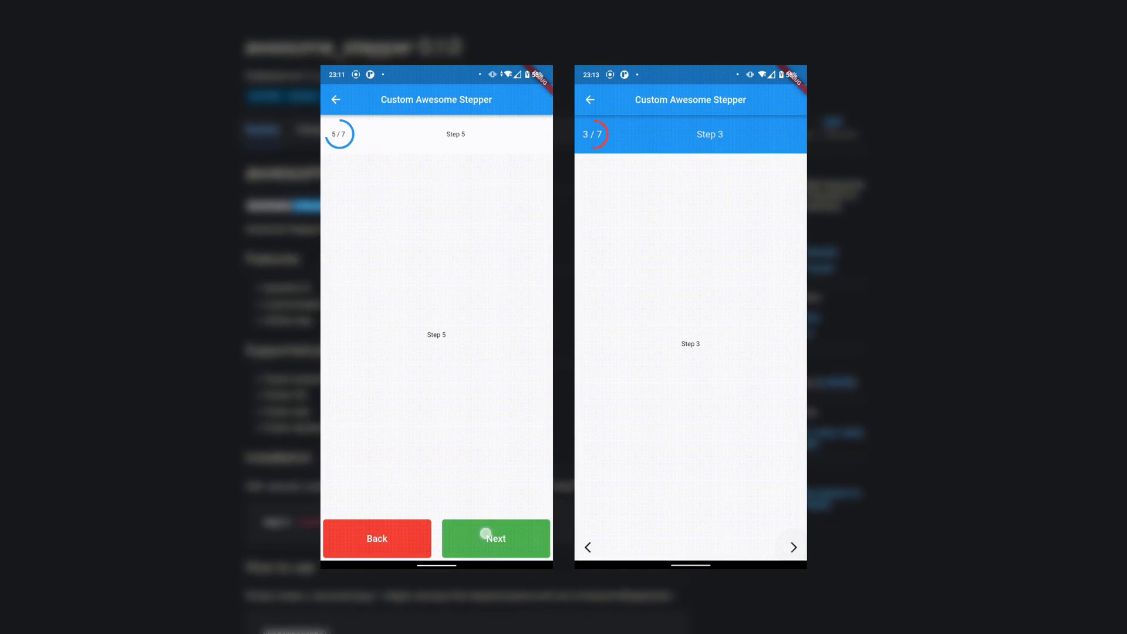
pyautogui.click(792, 547)
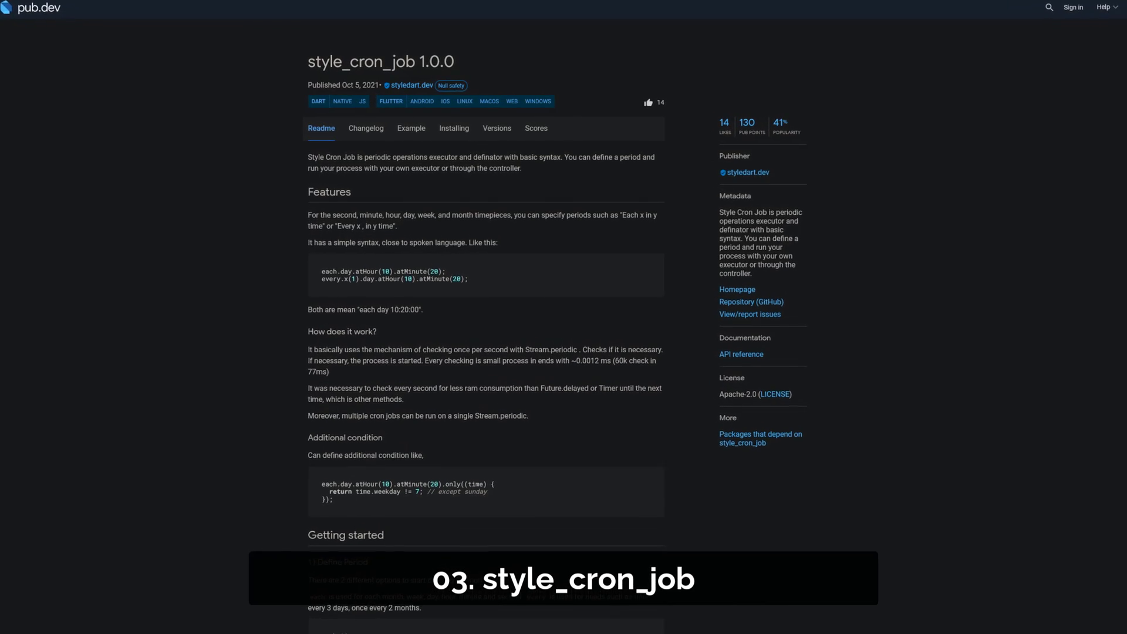
# Step: Read through the style_cron_job 1.0.0 readme's period syntax and how-it-works sections
pyautogui.scroll(-3)
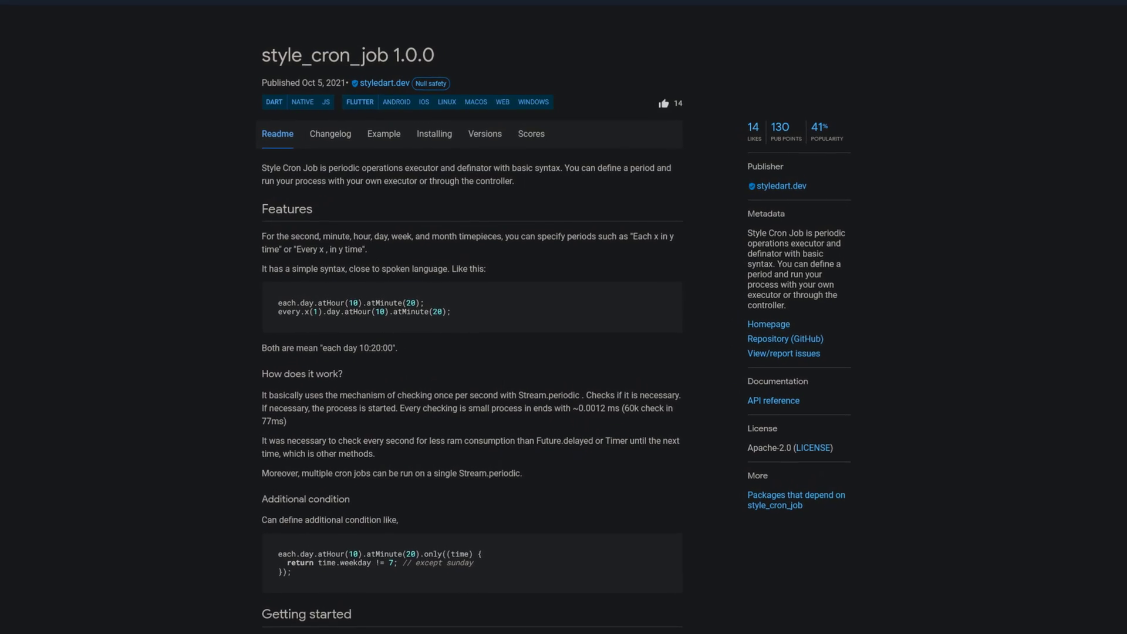
pyautogui.scroll(-3)
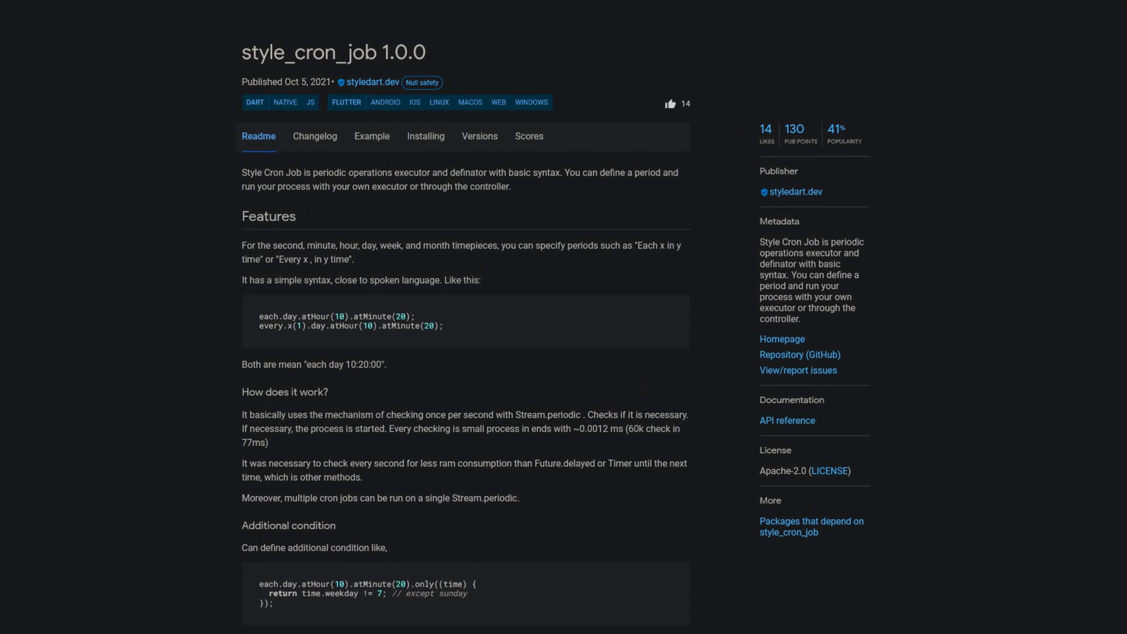
pyautogui.scroll(-3)
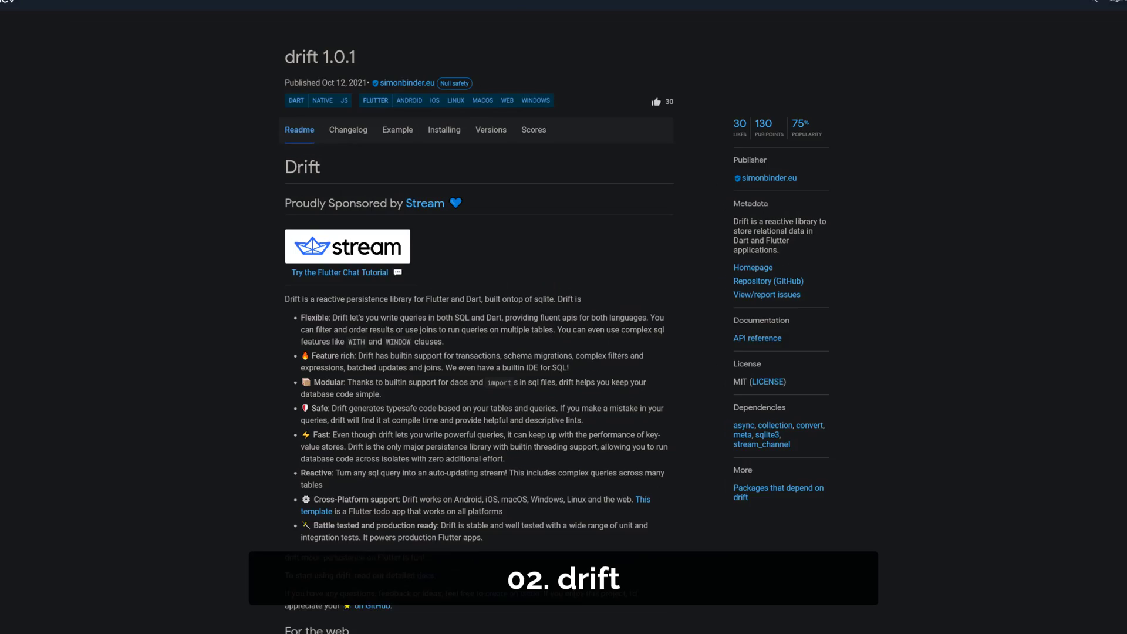
# Step: Read the drift 1.0.1 readme's reactive persistence feature list
pyautogui.scroll(-3)
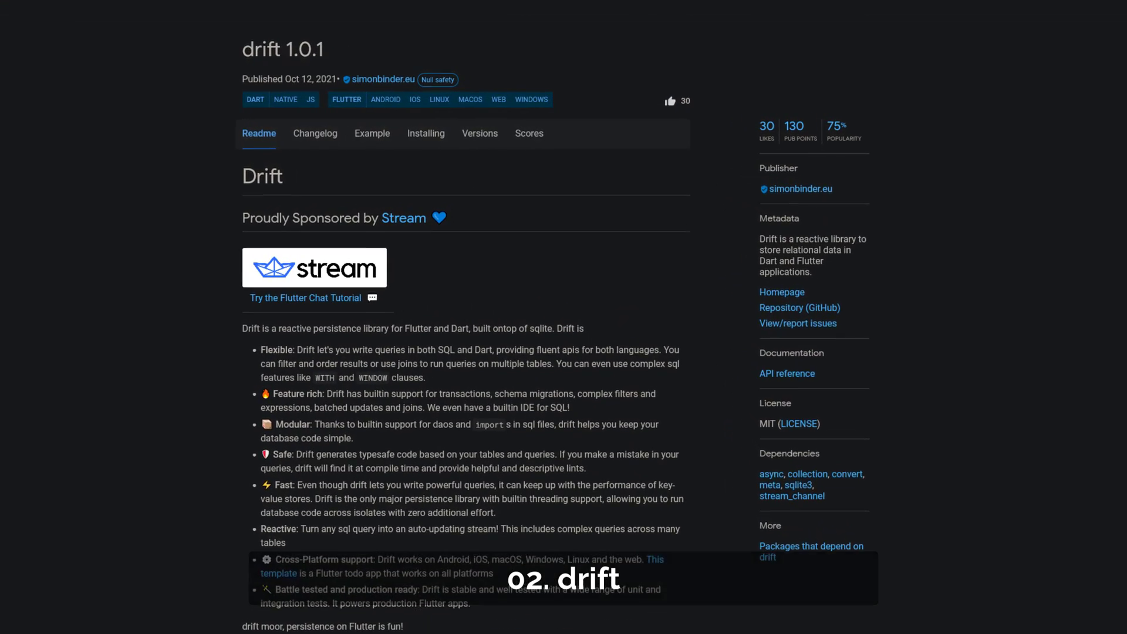
pyautogui.scroll(-3)
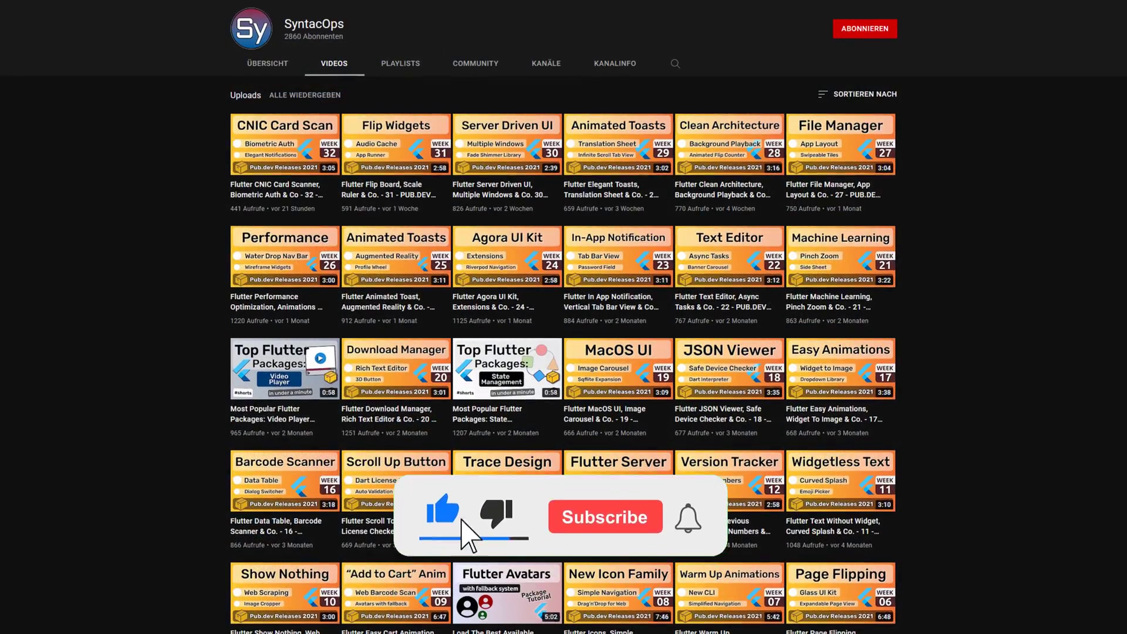
# Step: Leave the YouTube channel's video grid for the pub.dev home with Flutter Favorites
pyautogui.click(605, 517)
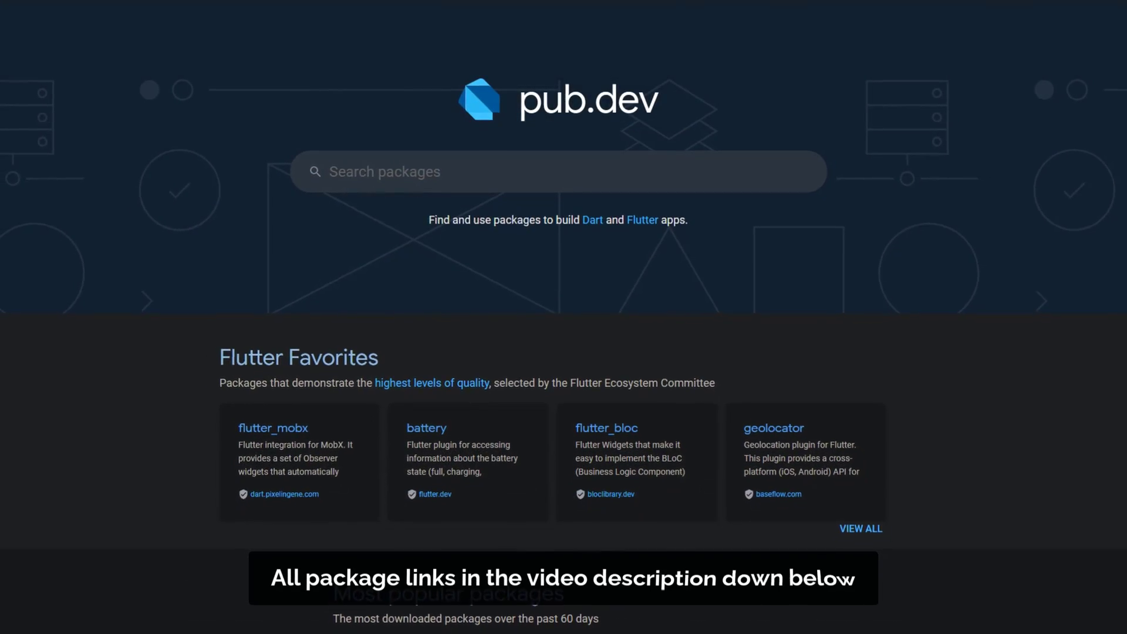
pyautogui.scroll(-3)
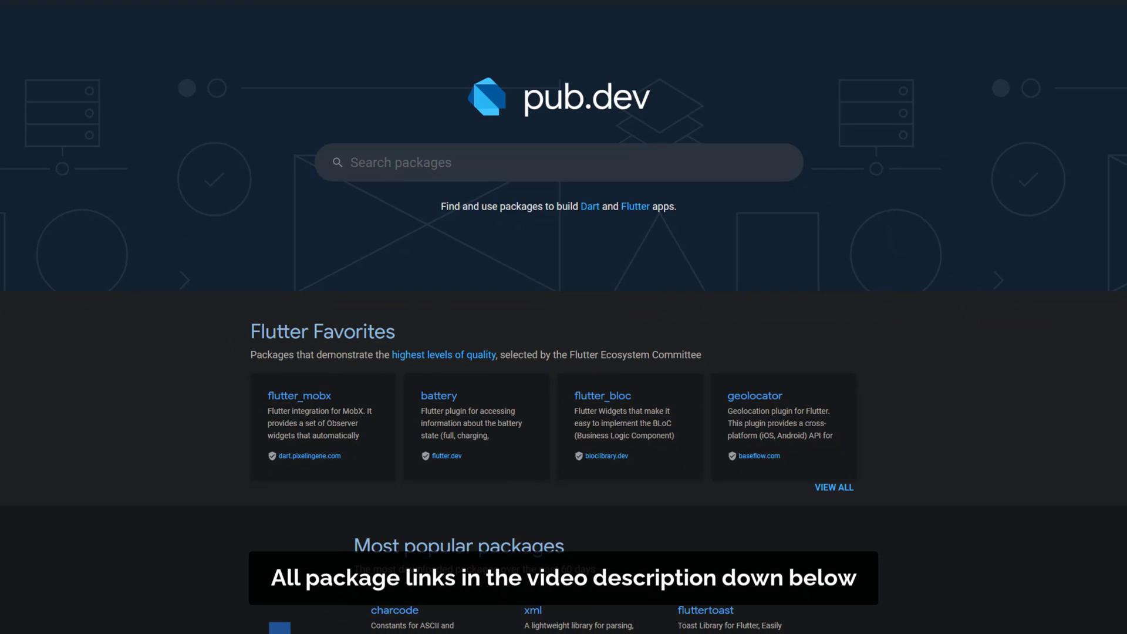